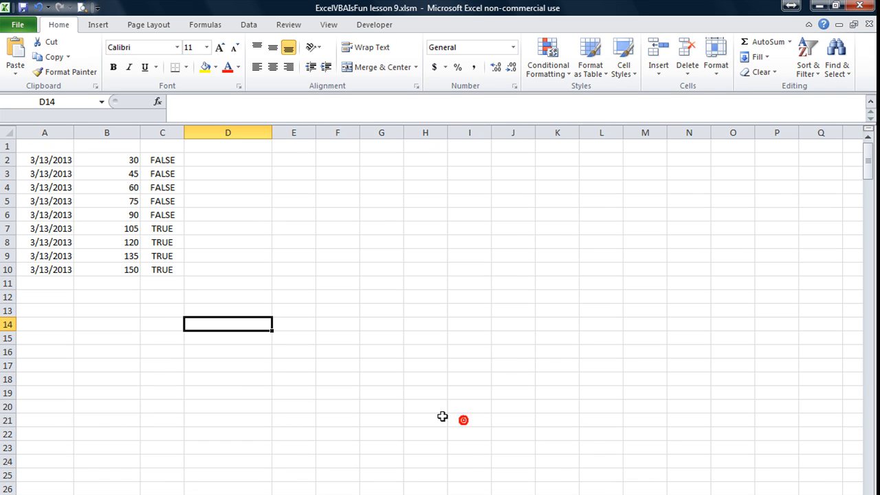
pyautogui.moveTo(242, 283)
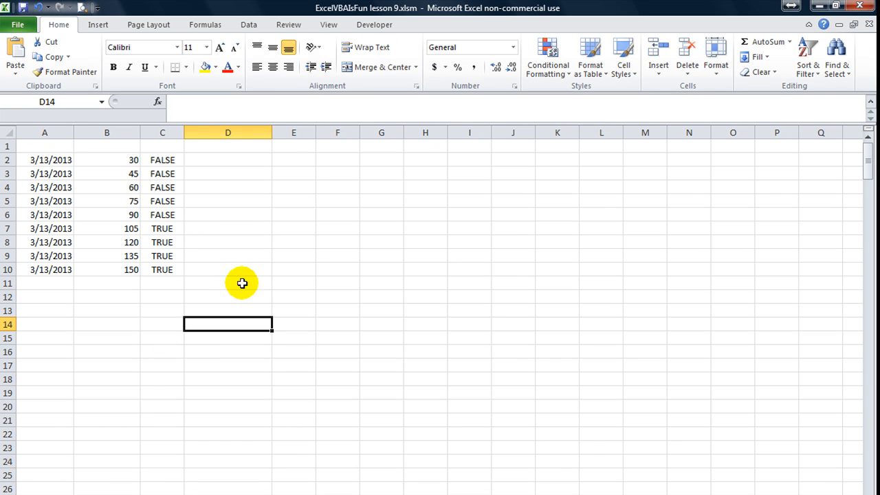
# Step: Replace the lr assignment at the start of the last-row line with If
pyautogui.click(107, 310)
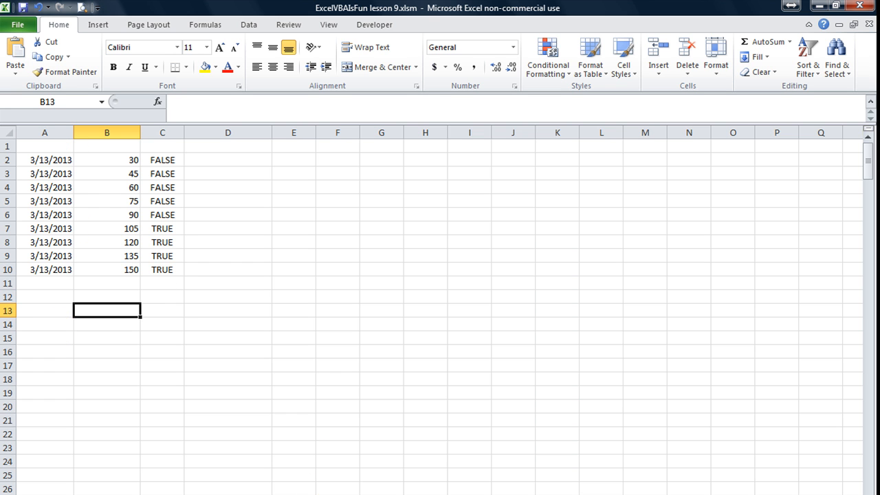
pyautogui.click(162, 352)
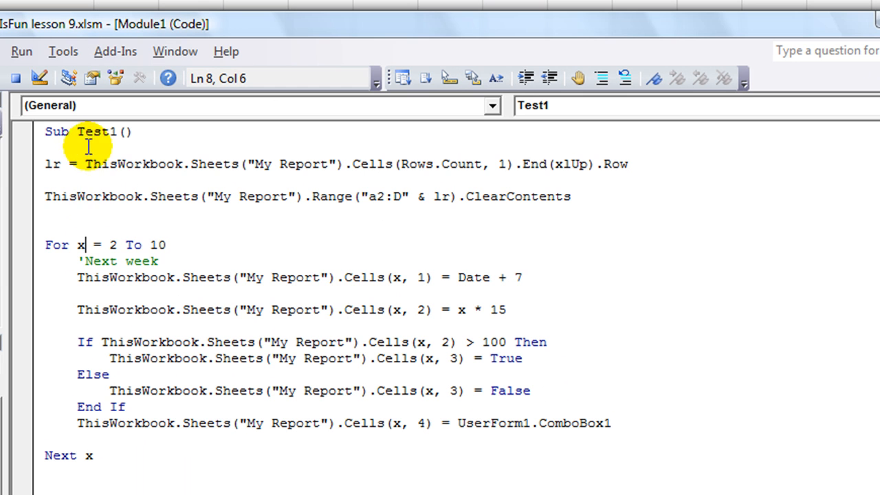
pyautogui.moveTo(75, 196)
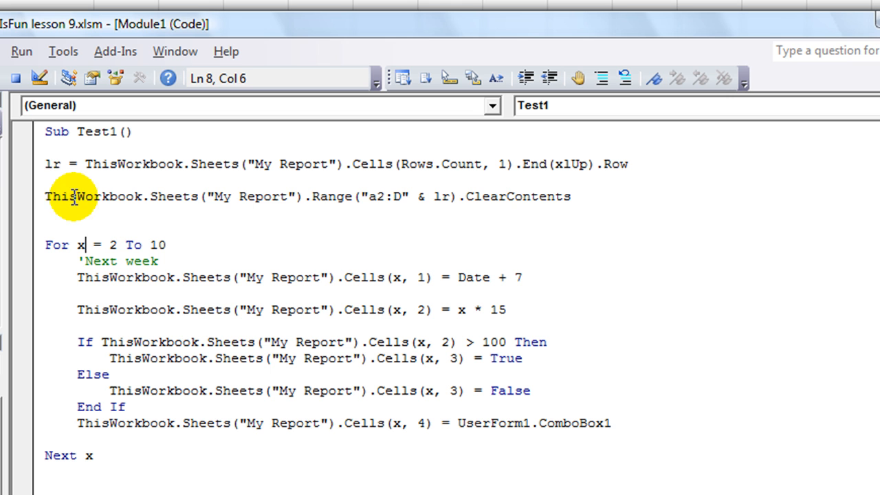
pyautogui.doubleClick(52, 164)
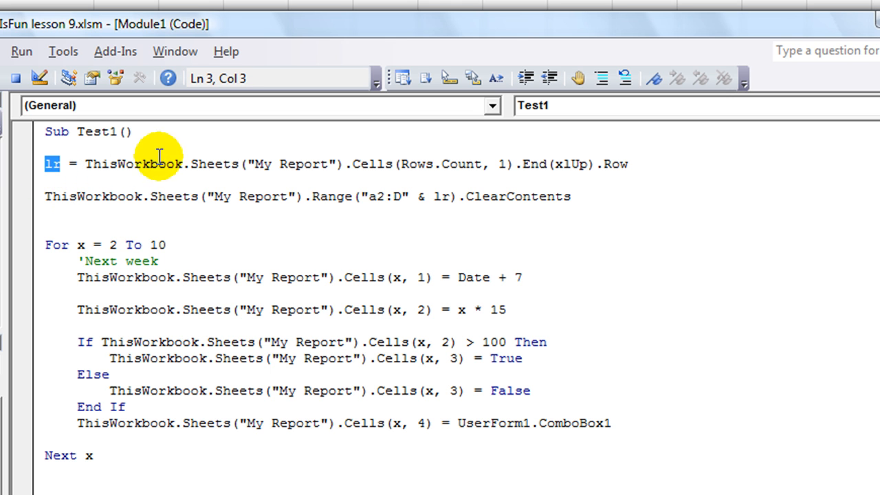
pyautogui.moveTo(135, 152)
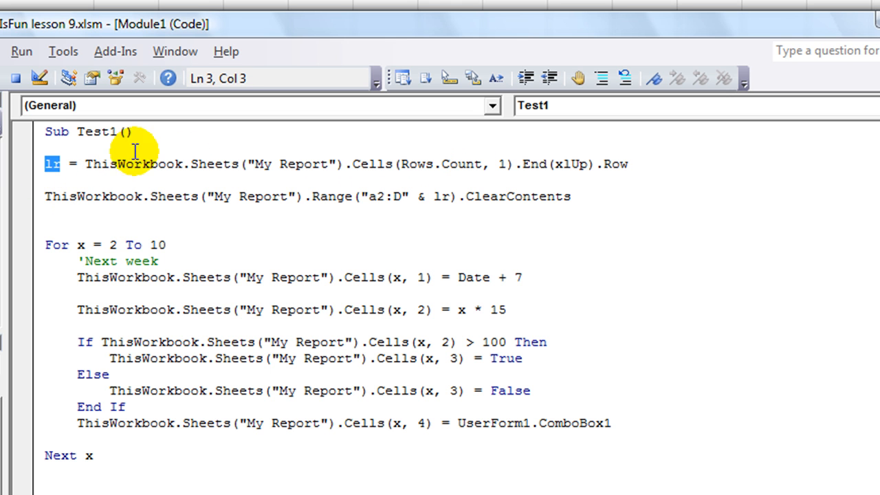
pyautogui.moveTo(524, 164)
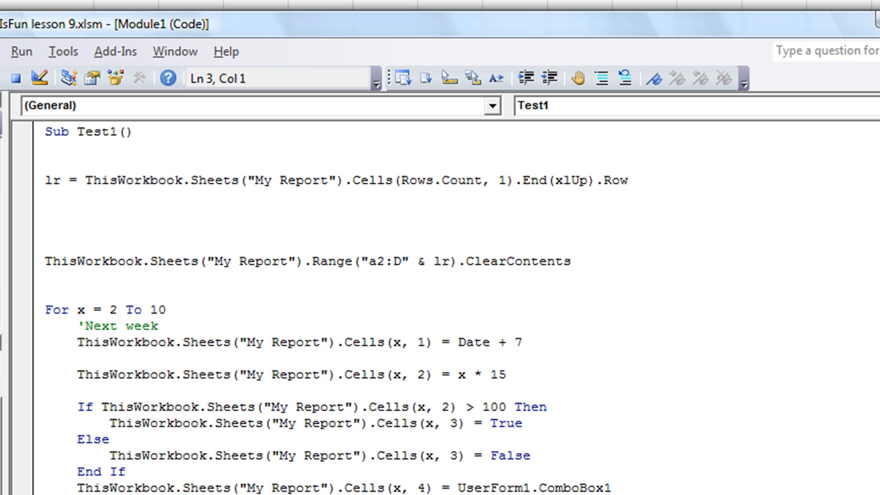
pyautogui.write('if')
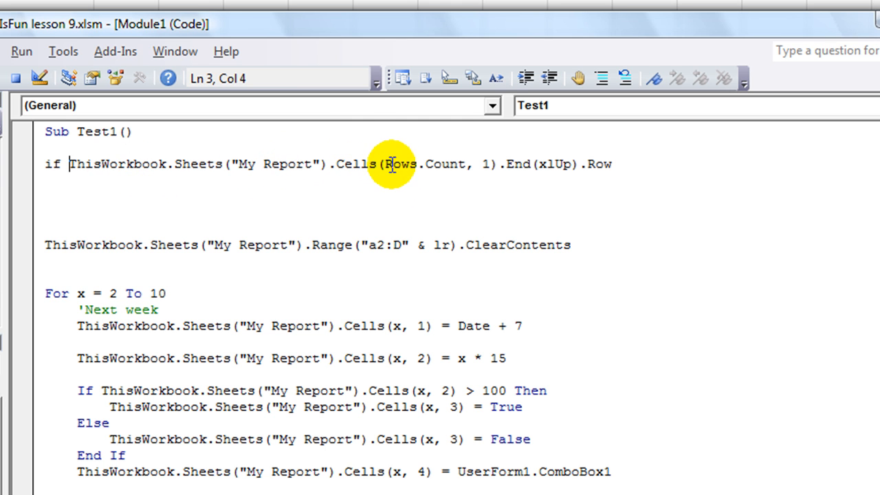
pyautogui.moveTo(487, 164)
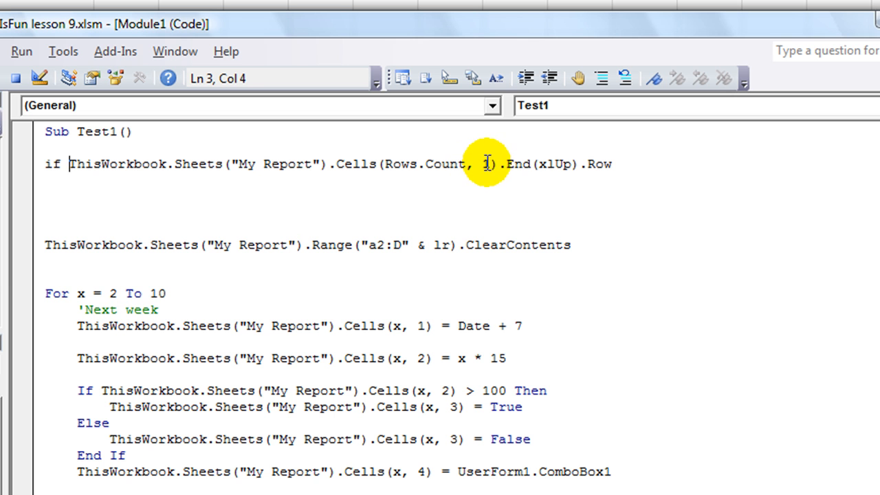
# Step: Complete the If condition so it tests whether the last used row equals 1
pyautogui.click(612, 164)
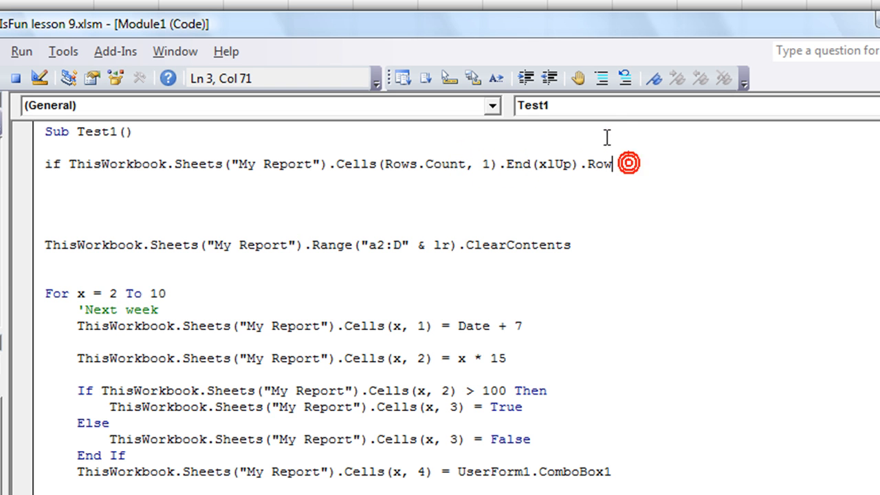
pyautogui.write('= 1')
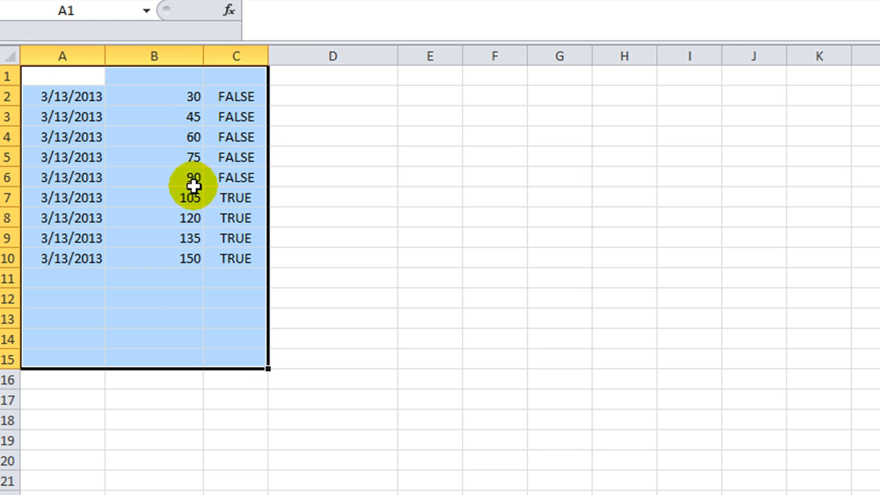
# Step: Enter the headers Date, Num and T/F across A1, B1 and C1
pyautogui.click(62, 76)
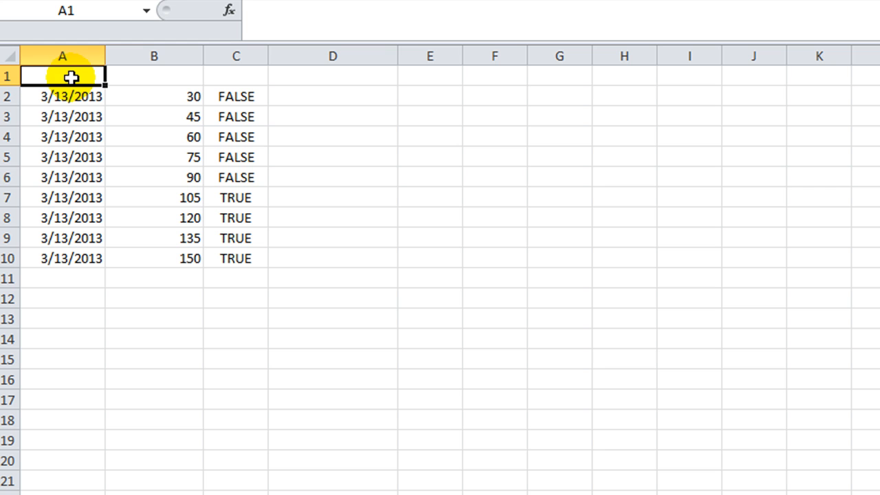
pyautogui.write('Date')
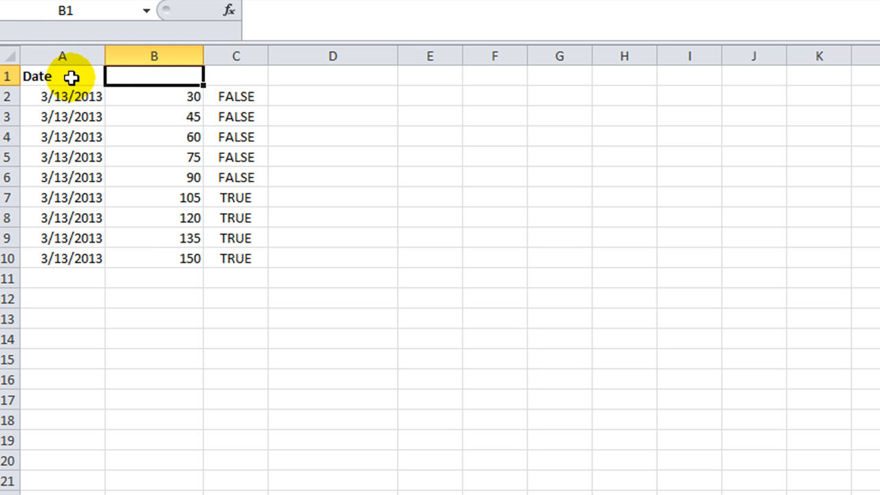
pyautogui.write('Num')
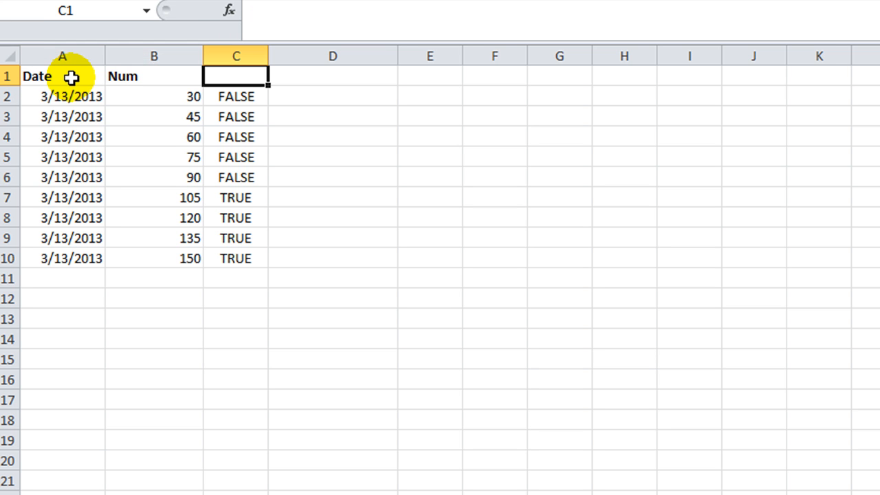
pyautogui.write('T/F')
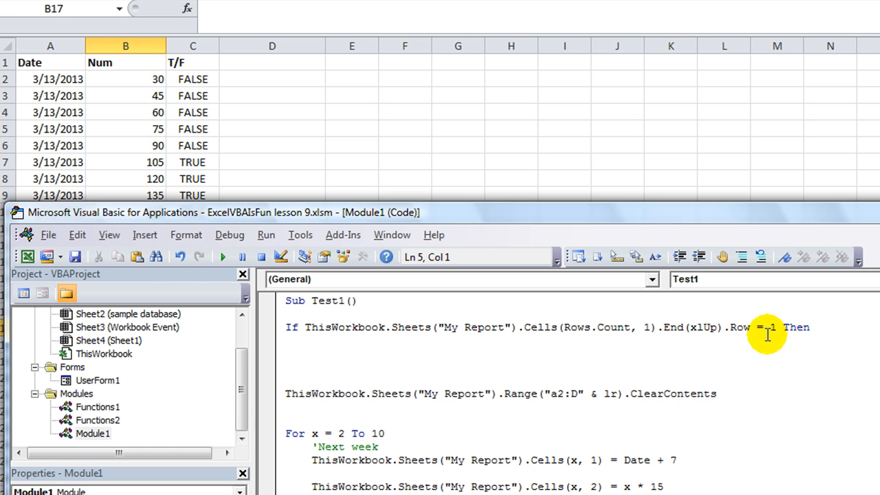
# Step: Add lr and Else lines, then paste the My Report End(xlUp).Row lookup into the Else branch
pyautogui.write('lr = 2')
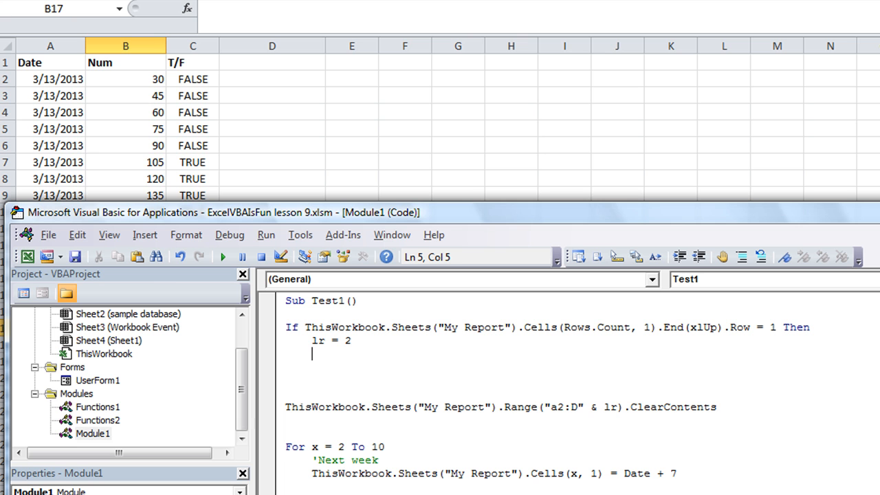
pyautogui.write('else')
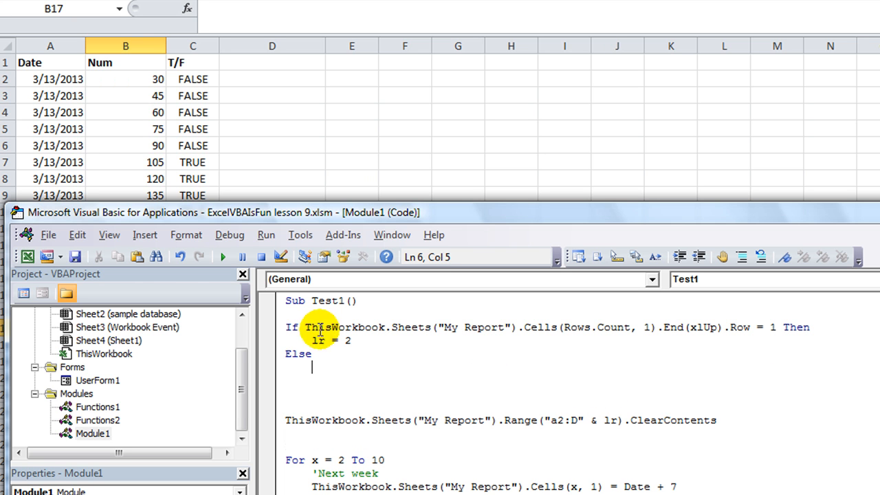
pyautogui.moveTo(305, 327); pyautogui.dragTo(754, 327)
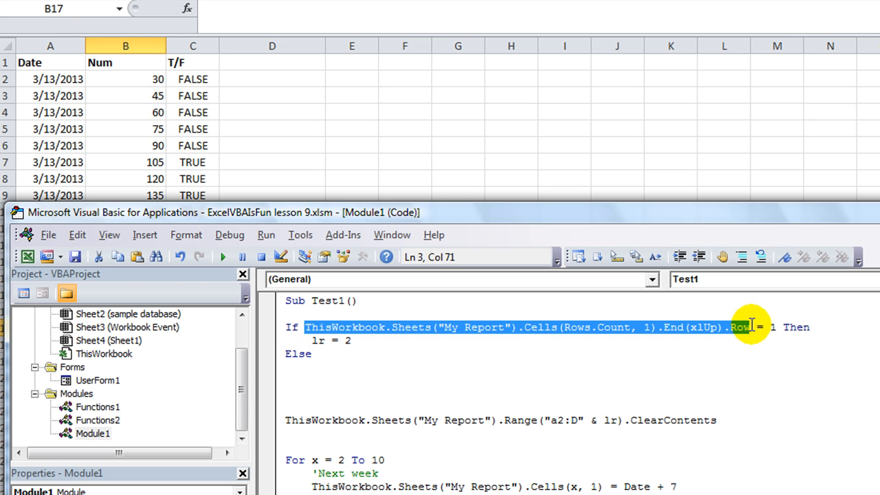
pyautogui.click(312, 366)
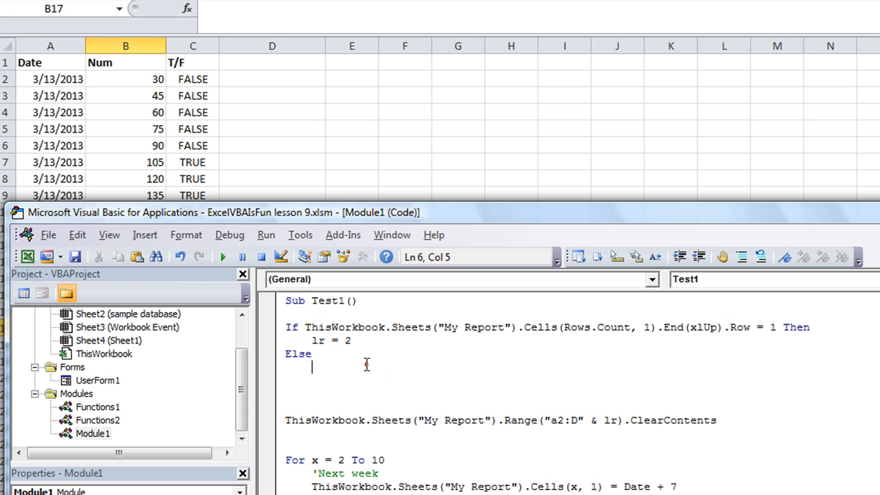
pyautogui.write('ThisWorkbook.Sheets("My Report").Cells(Rows.Count, 1).End(xlUp).Row')
pyautogui.click(581, 380)
pyautogui.write('End If')
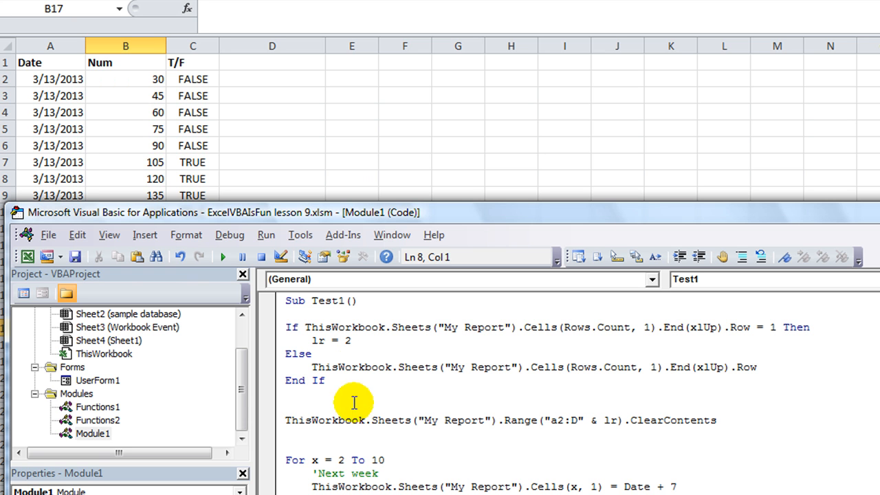
pyautogui.click(751, 317)
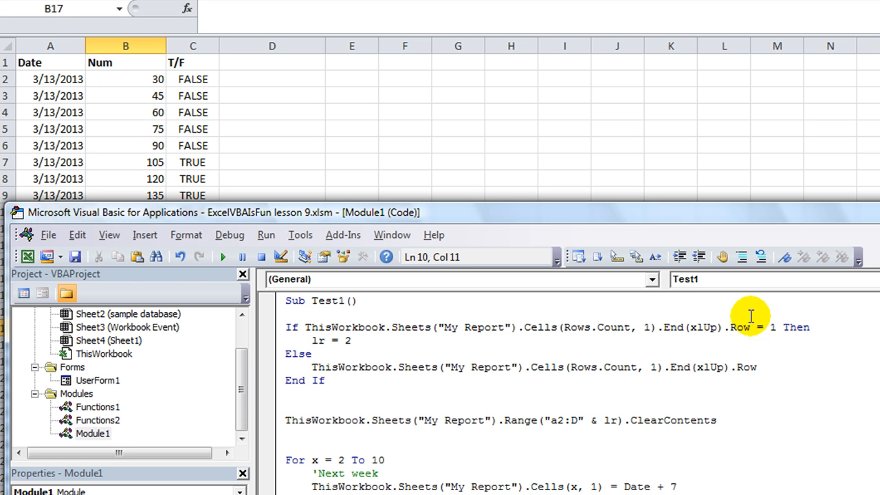
pyautogui.moveTo(561, 343)
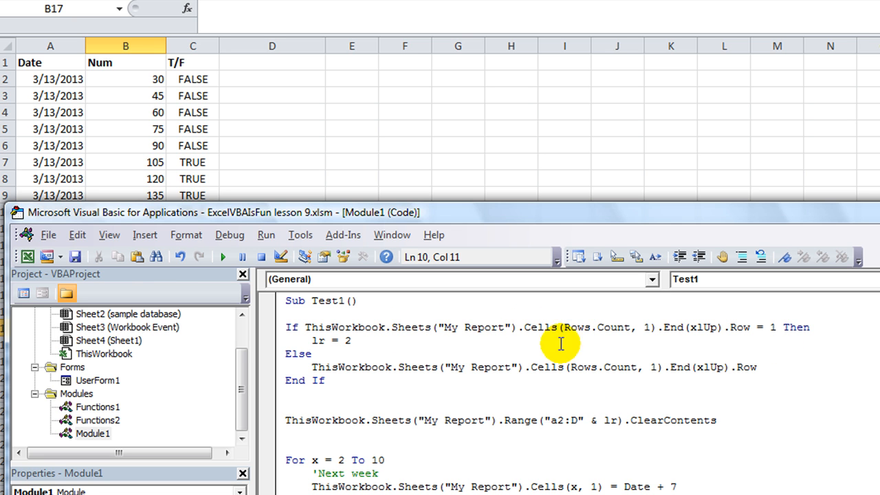
pyautogui.moveTo(37, 90)
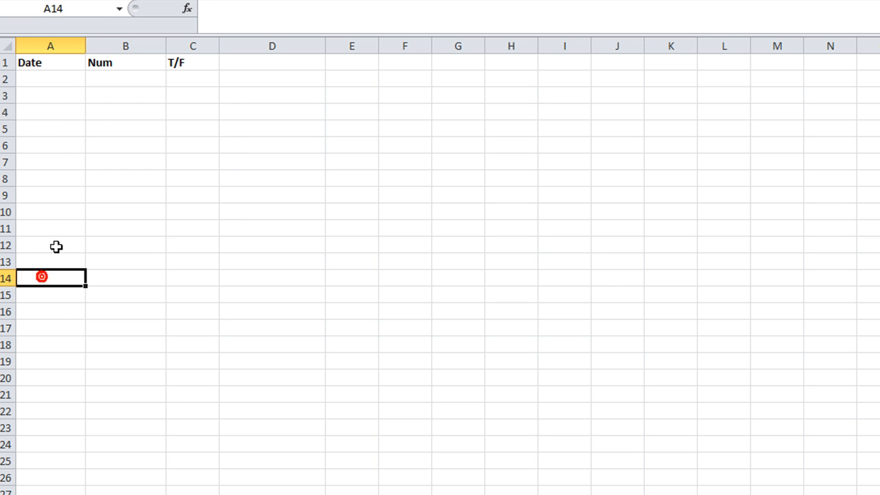
pyautogui.click(49, 62)
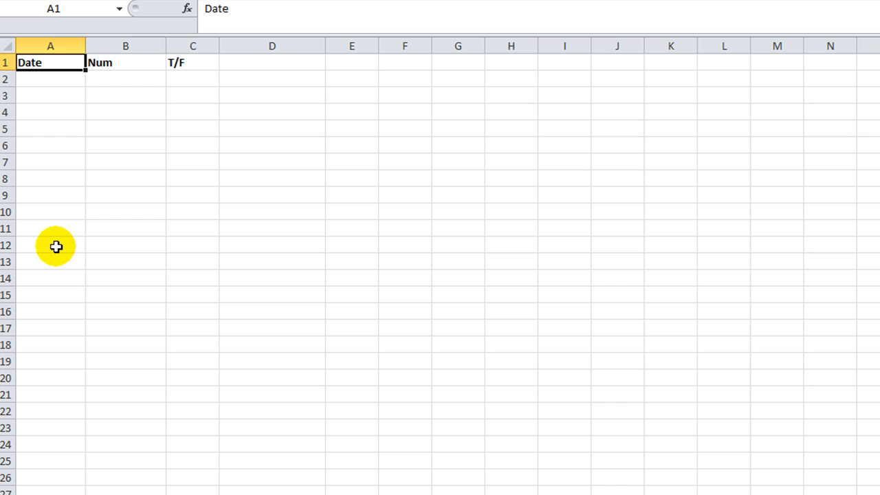
pyautogui.moveTo(29, 62)
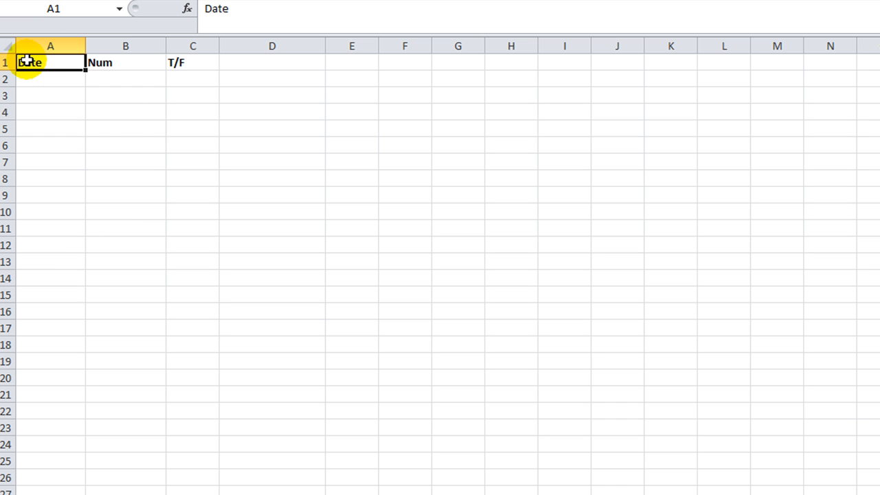
pyautogui.moveTo(28, 61); pyautogui.dragTo(273, 78)
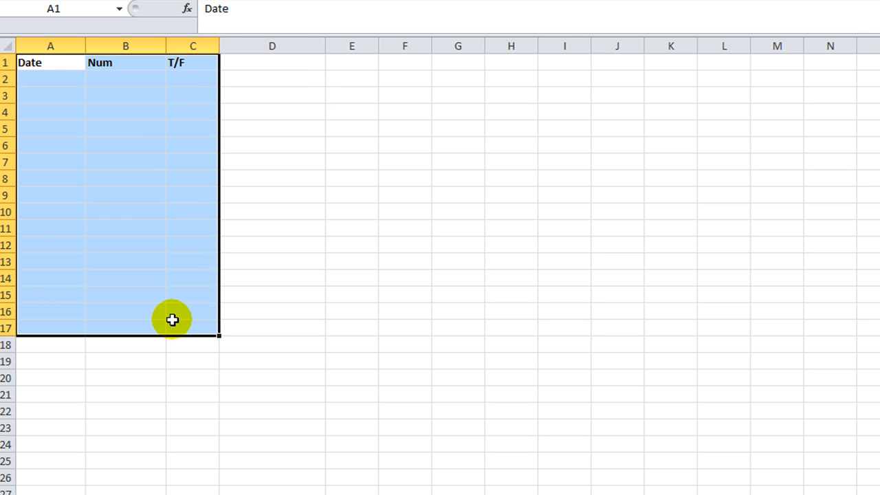
pyautogui.press('Delete')
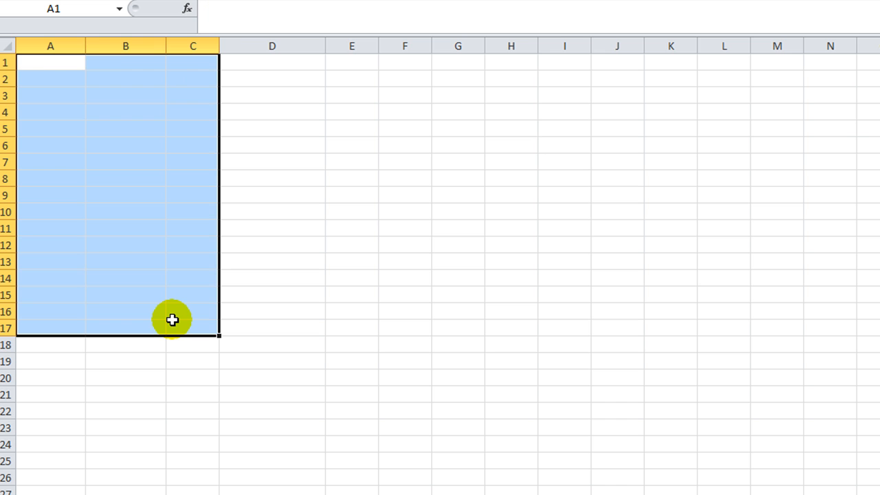
pyautogui.click(193, 343)
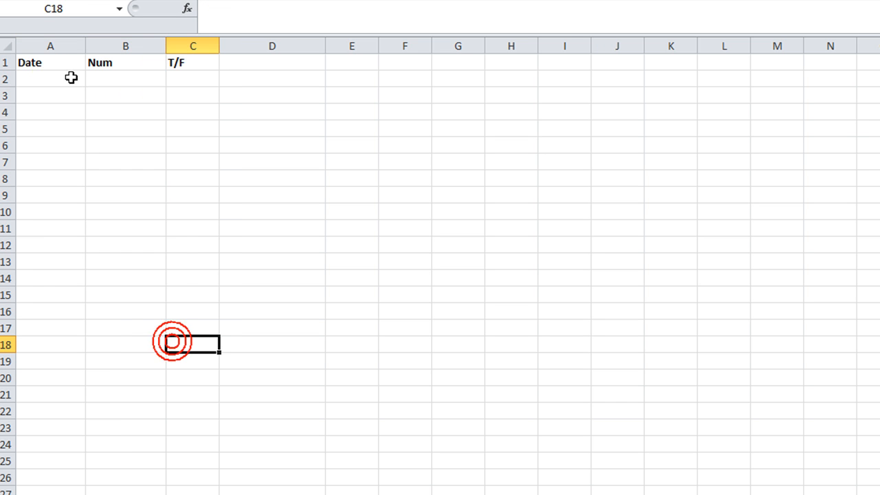
pyautogui.click(192, 112)
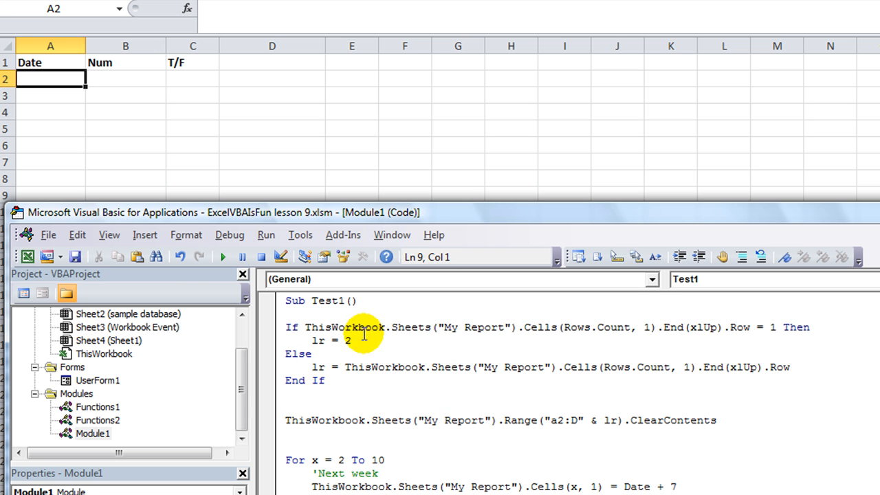
# Step: Point out the lr = 2 line and mark the value assigned to lr
pyautogui.click(351, 341)
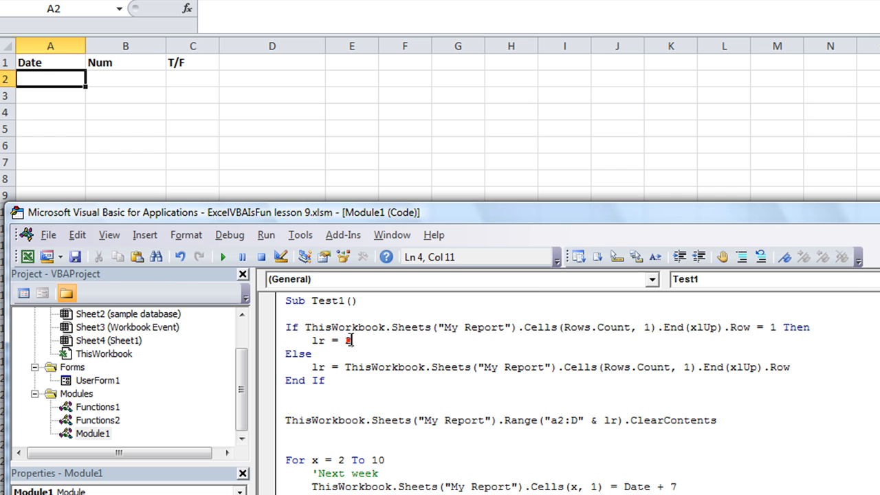
pyautogui.moveTo(50, 78); pyautogui.dragTo(209, 261)
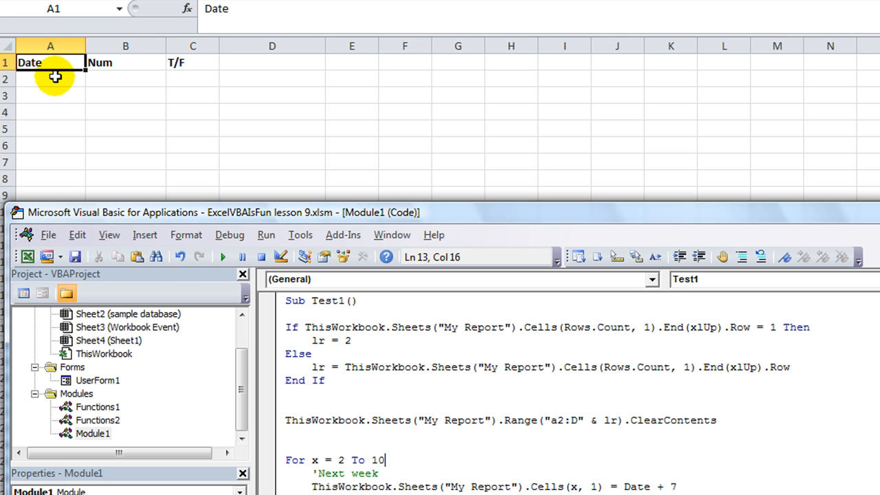
pyautogui.moveTo(248, 176)
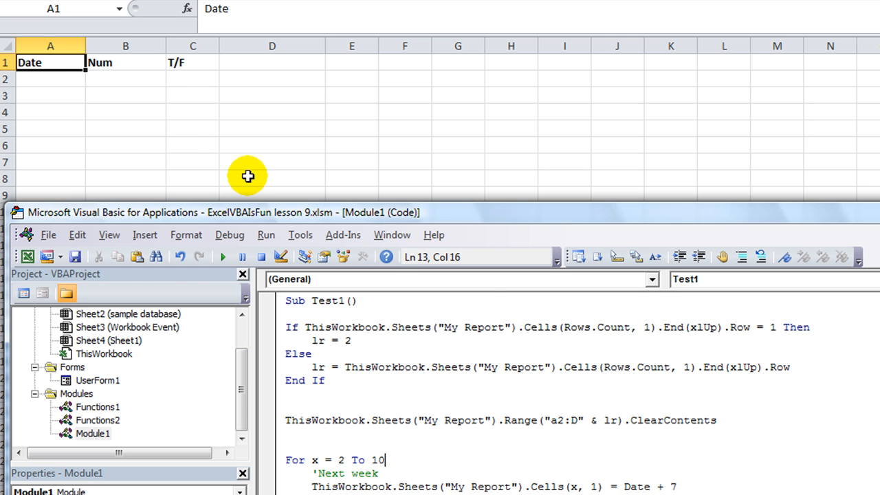